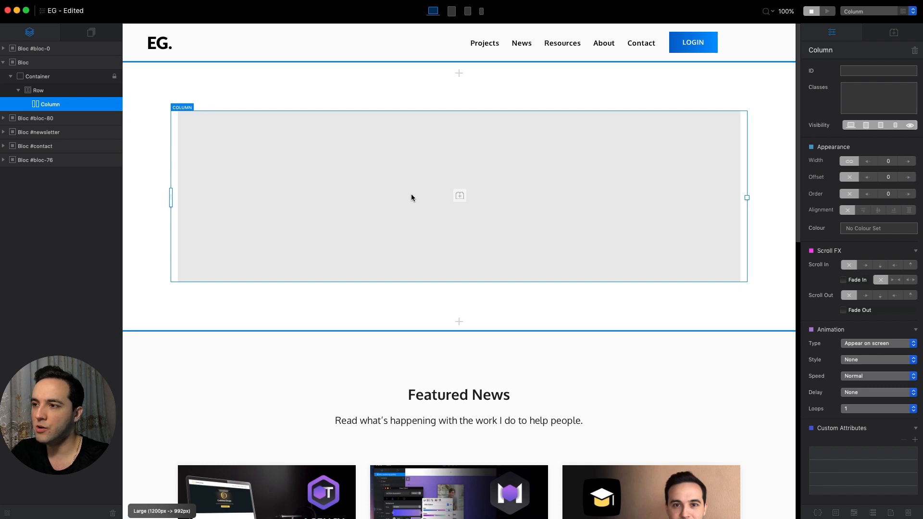
mouse_move(460, 172)
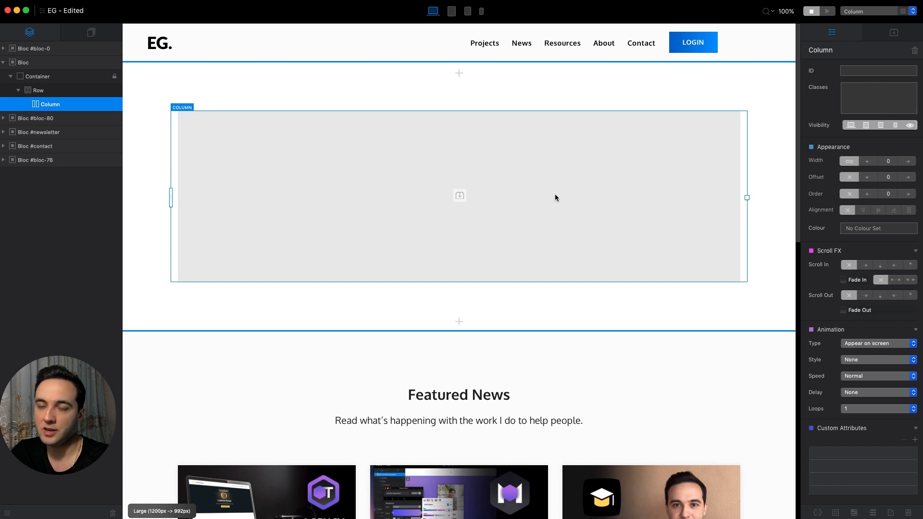
mouse_move(541, 219)
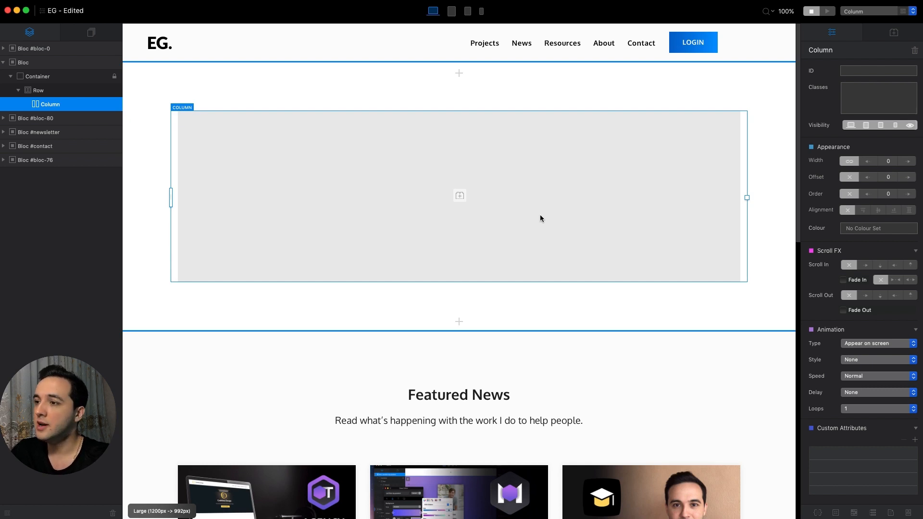
mouse_move(536, 215)
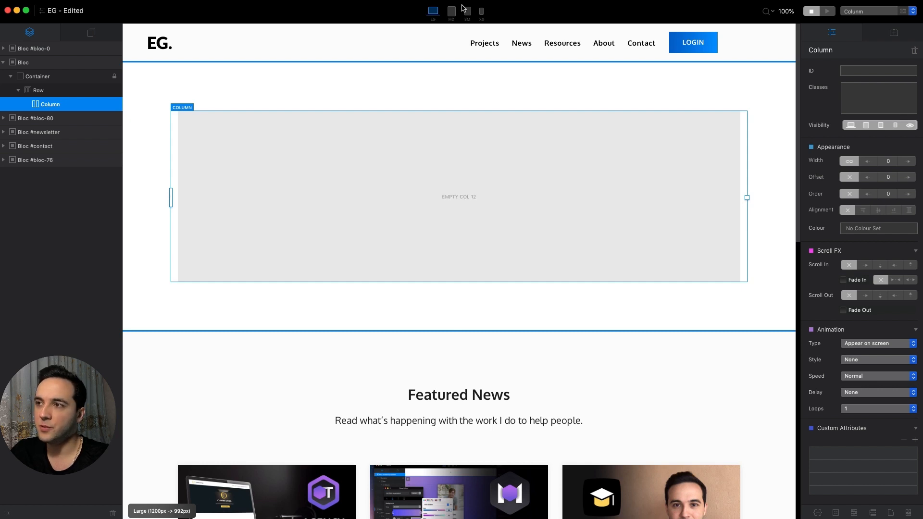
Preview the page at medium, small and phone widths, then return to the large layout.
left_click(451, 11)
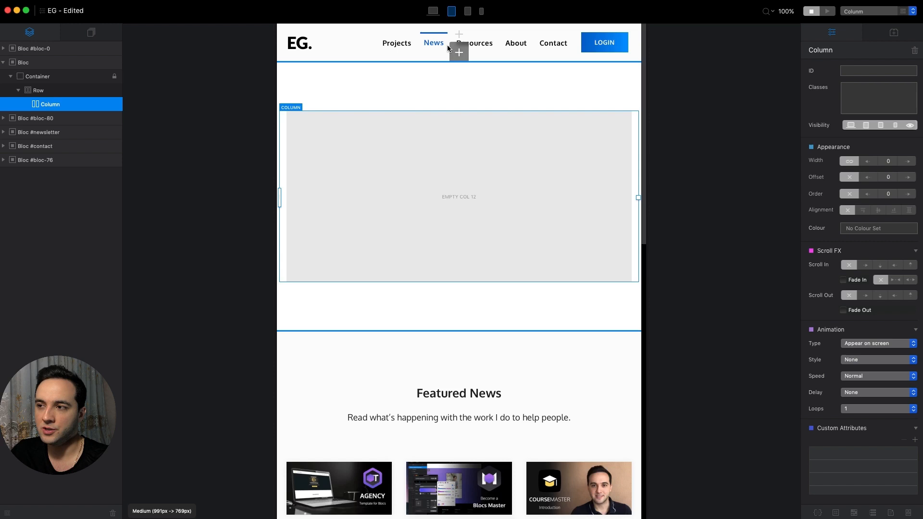
left_click(467, 11)
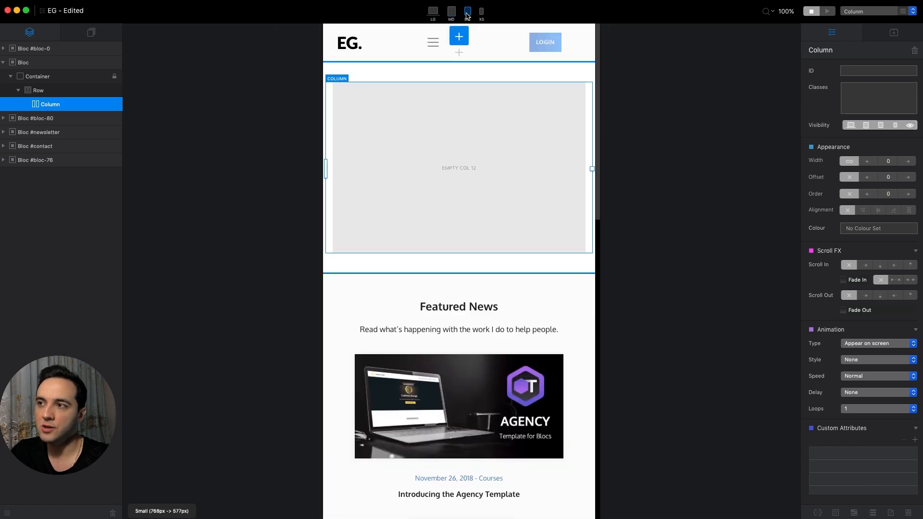
left_click(480, 10)
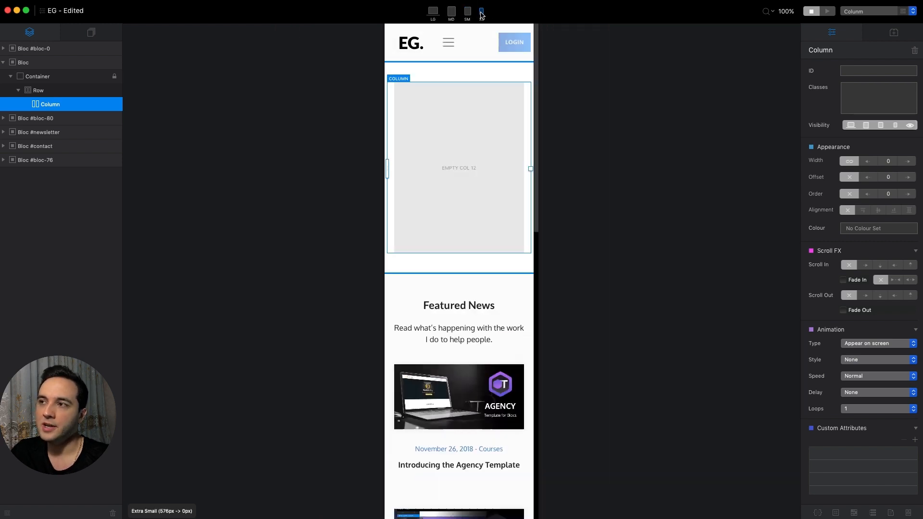
left_click(480, 12)
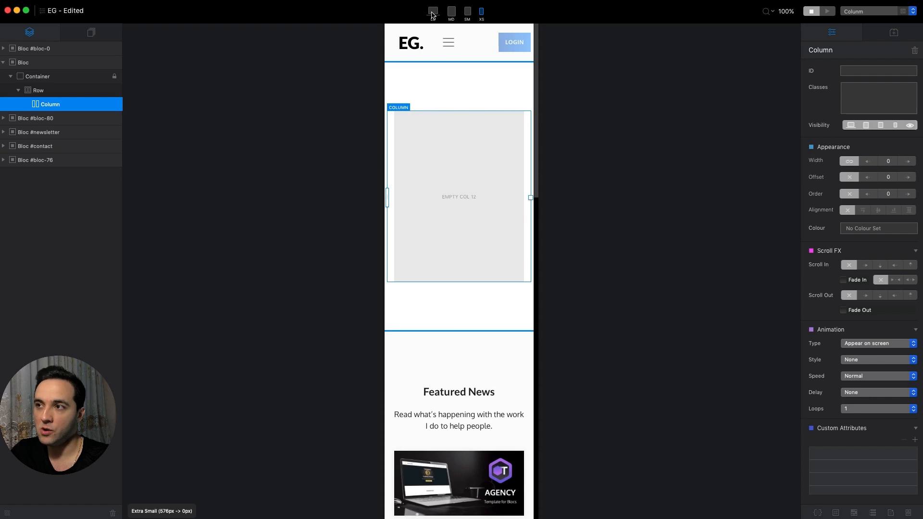
left_click(433, 11)
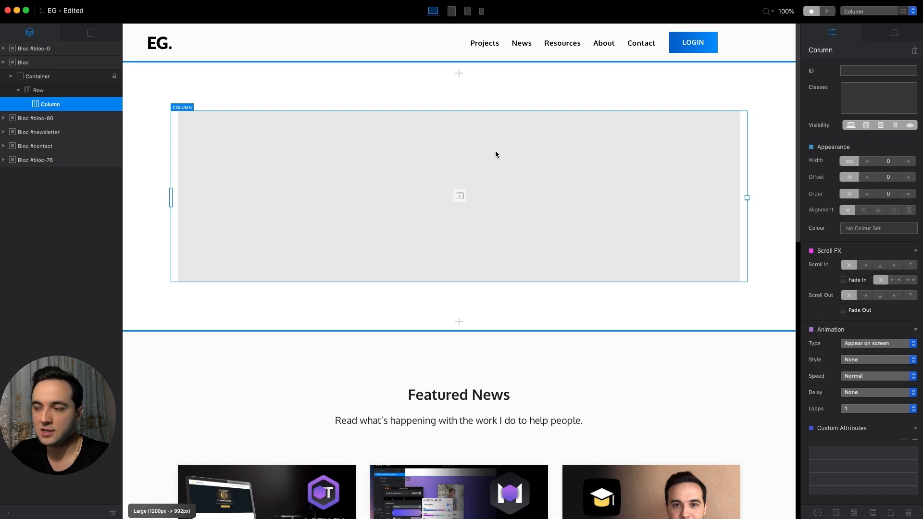
Insert an image into the column using valley.jpg from the Asset Manager and select its column.
left_click(460, 195)
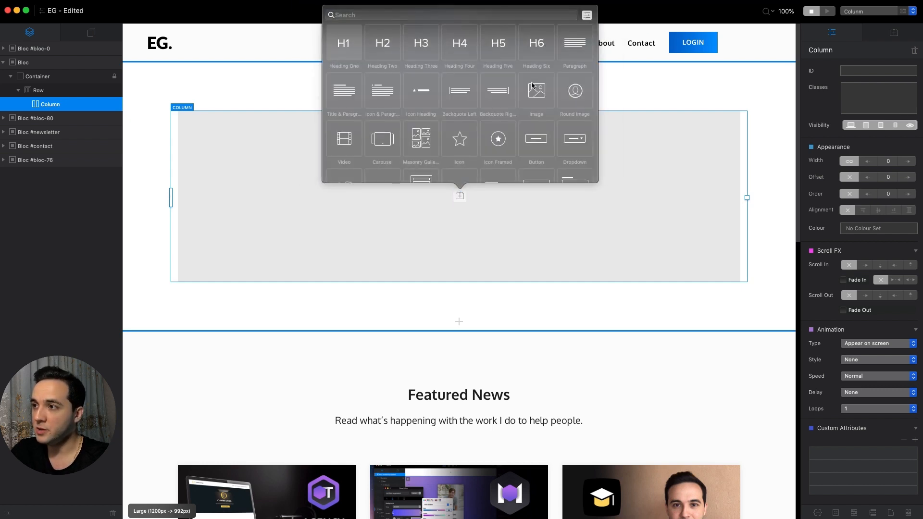
left_click(536, 91)
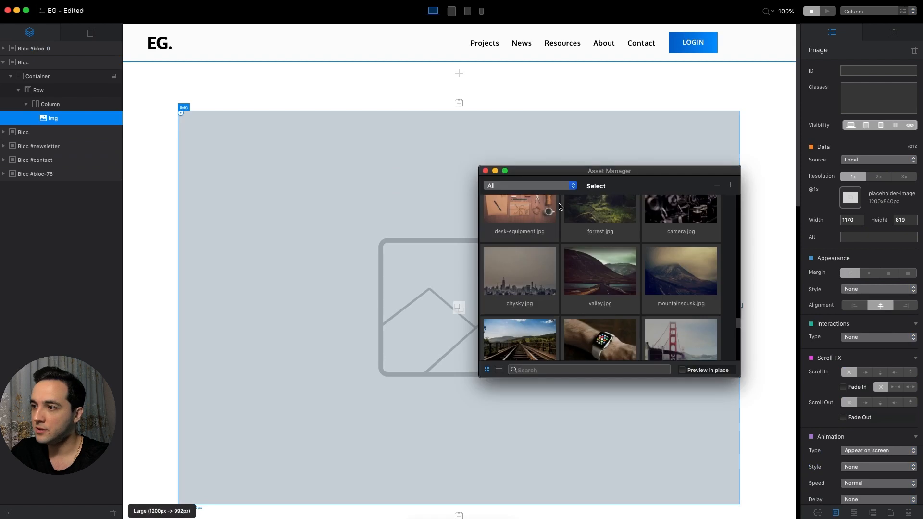
double_click(600, 271)
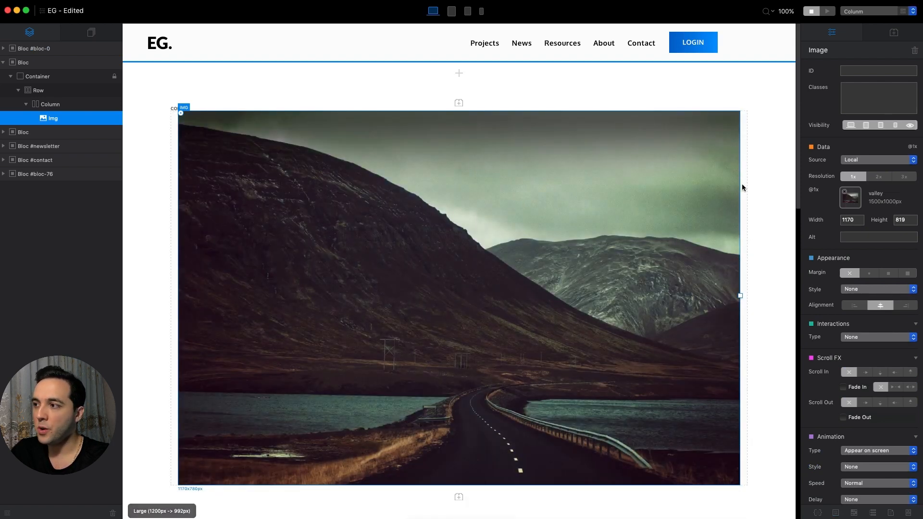
left_click(50, 104)
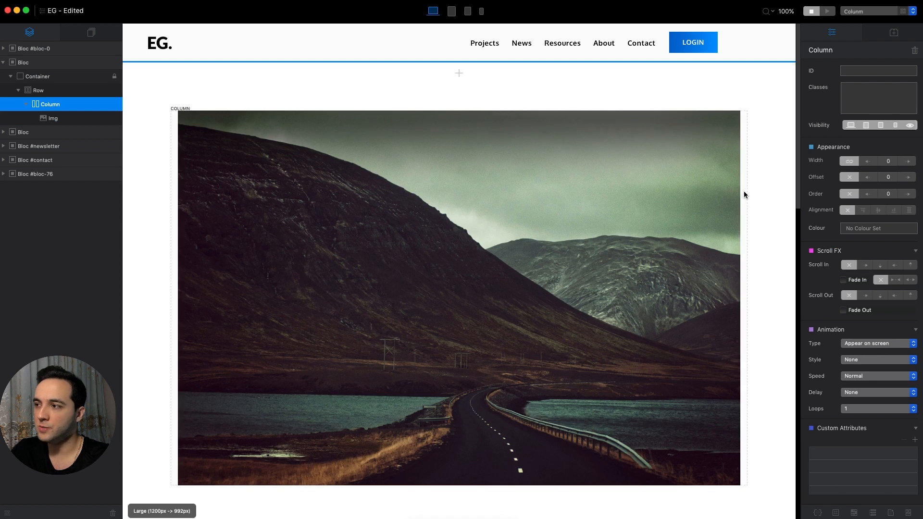
Set the image column's width to 3 of 12 at the large breakpoint.
left_click(52, 117)
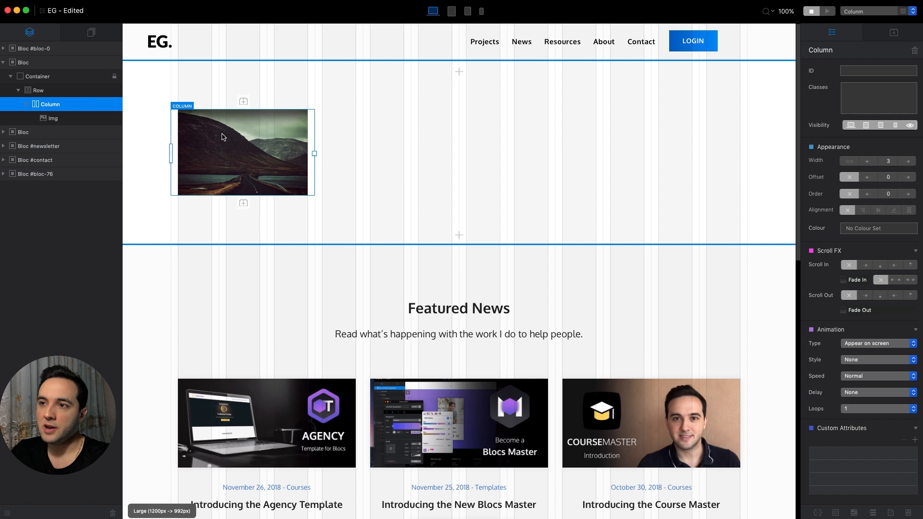
mouse_move(750, 89)
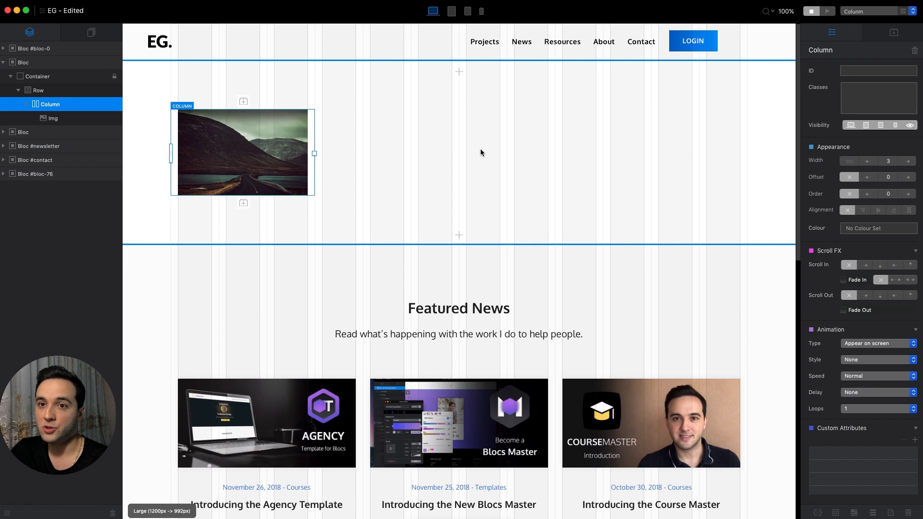
mouse_move(277, 172)
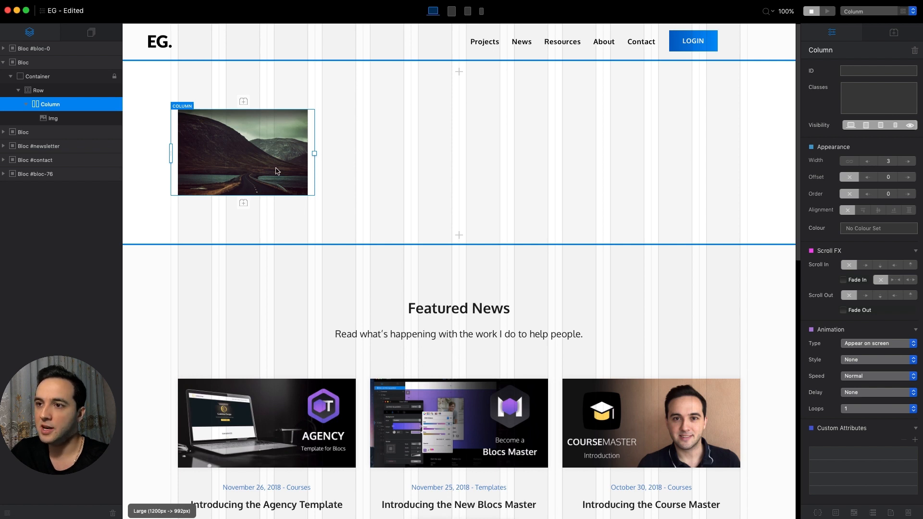
Resize the image column to half the row at SM, check XS, and return to LG with the image selected.
left_click(452, 12)
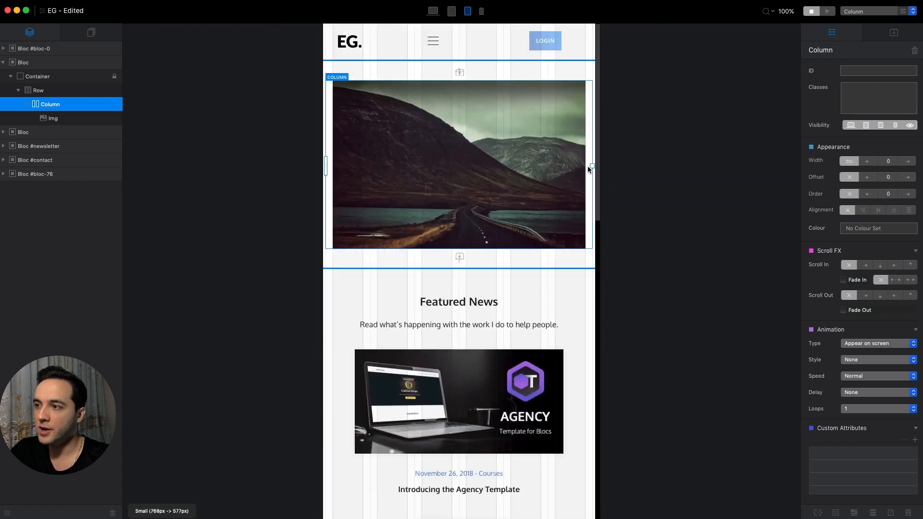
left_click_drag(590, 167, 564, 161)
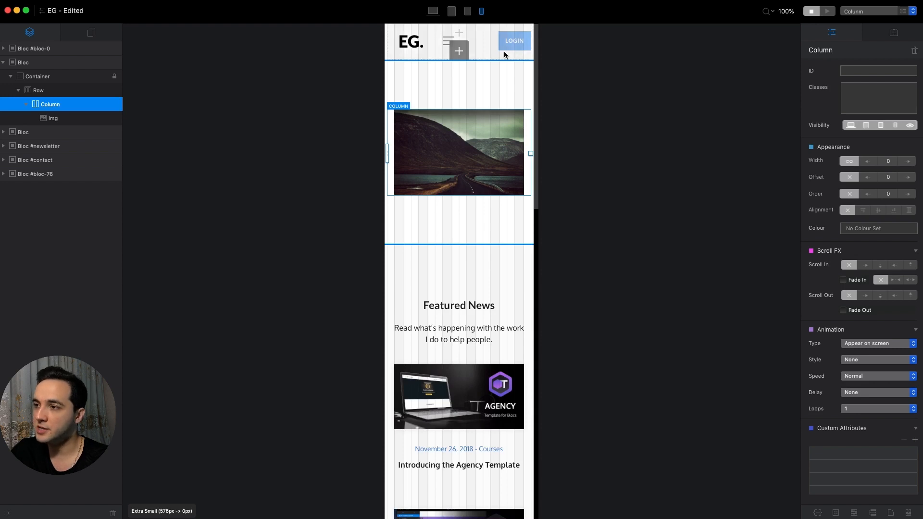
left_click(467, 11)
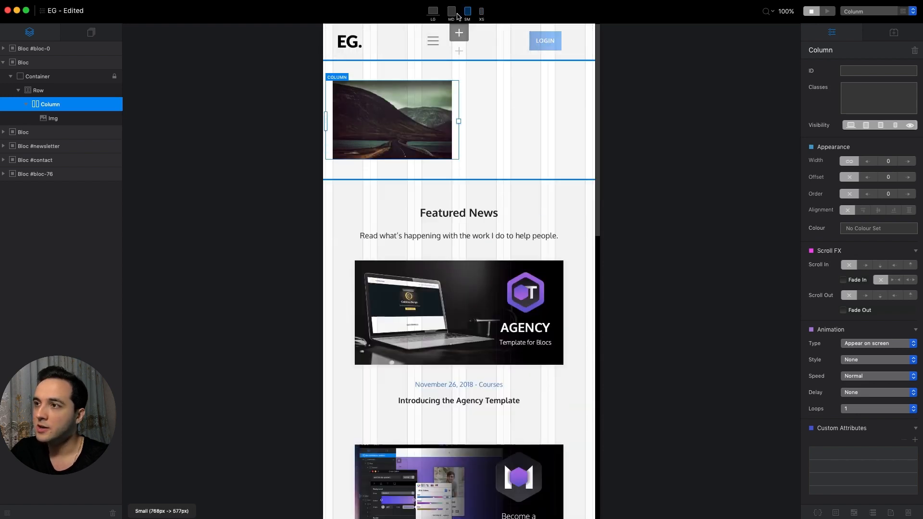
left_click(432, 12)
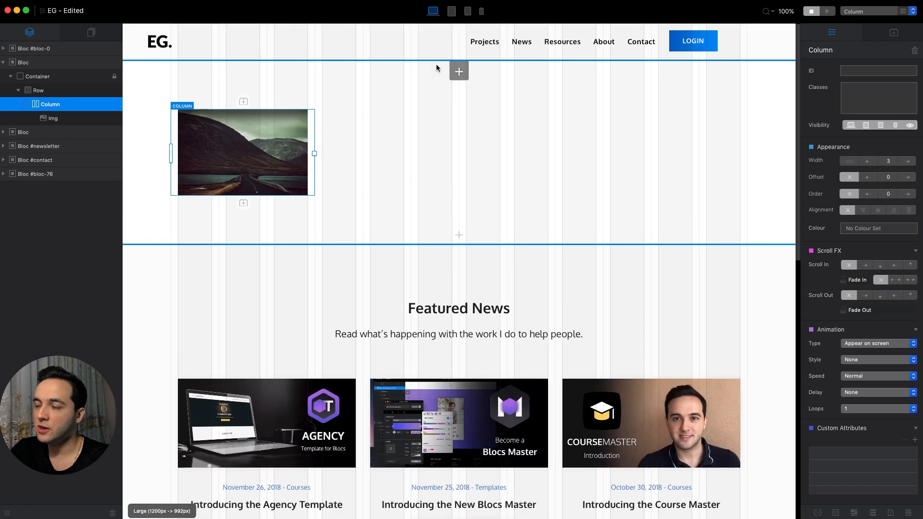
mouse_move(282, 126)
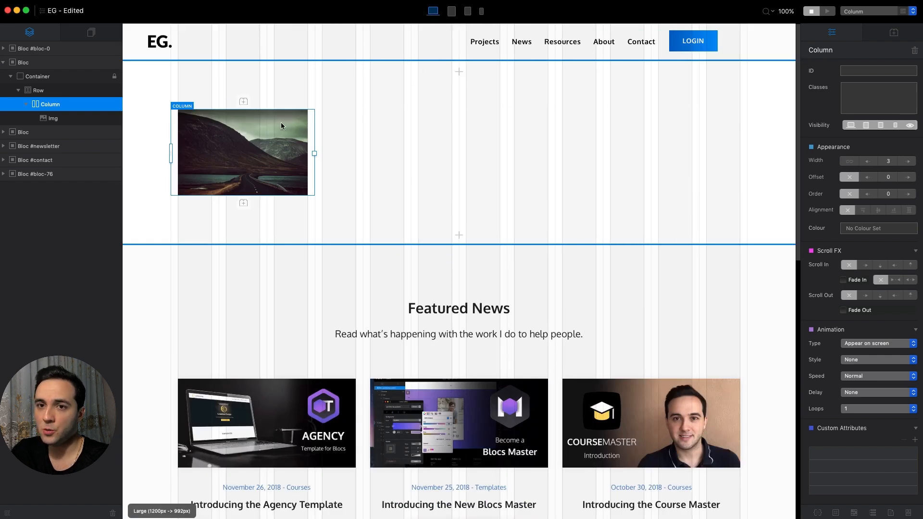
mouse_move(266, 142)
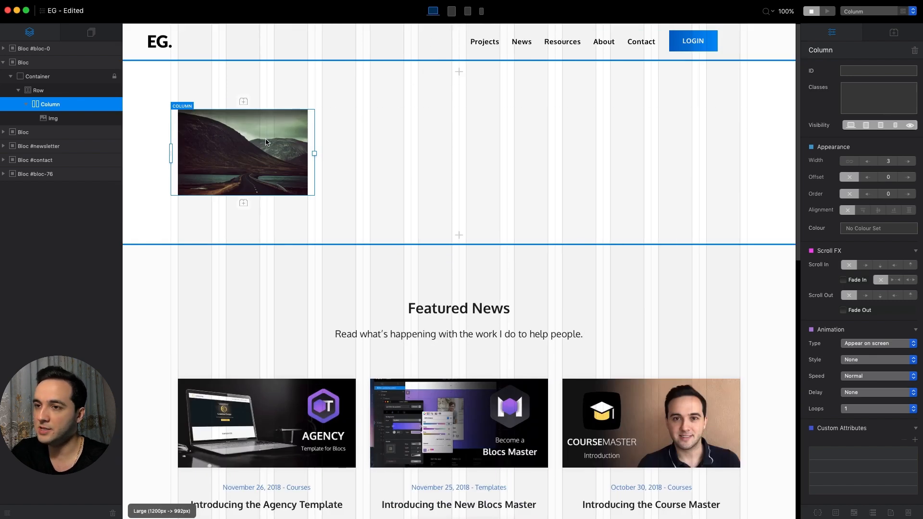
left_click(243, 151)
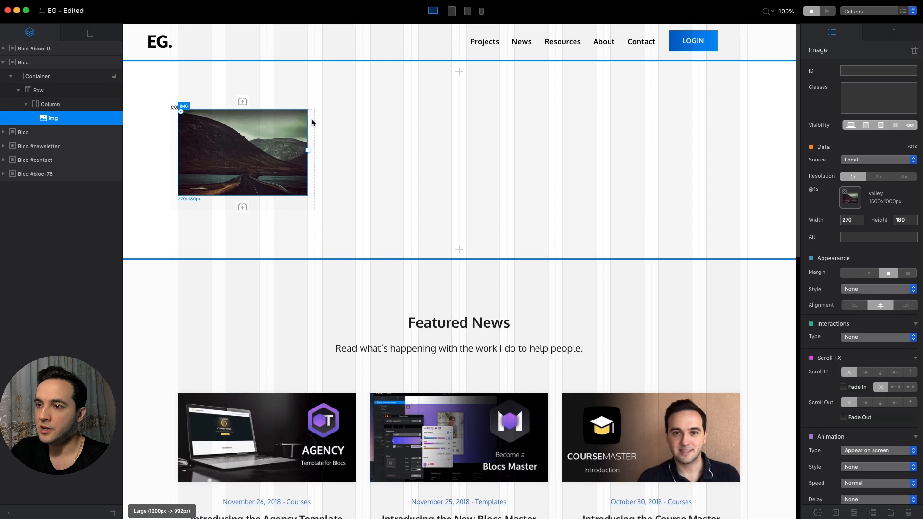
Select the image column to build out the twelve-photo four-across gallery.
left_click(50, 104)
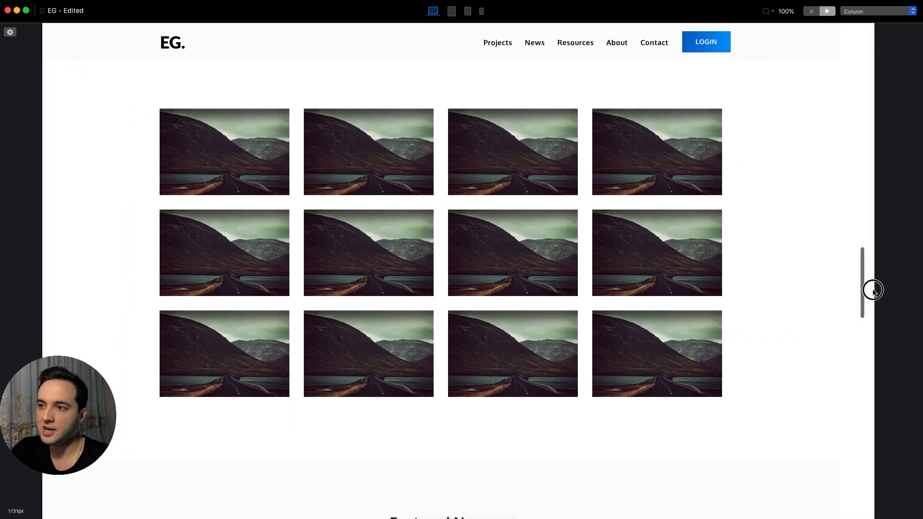
Check the grid reflows to three across at MD and two at SM, then return to LG.
left_click(451, 11)
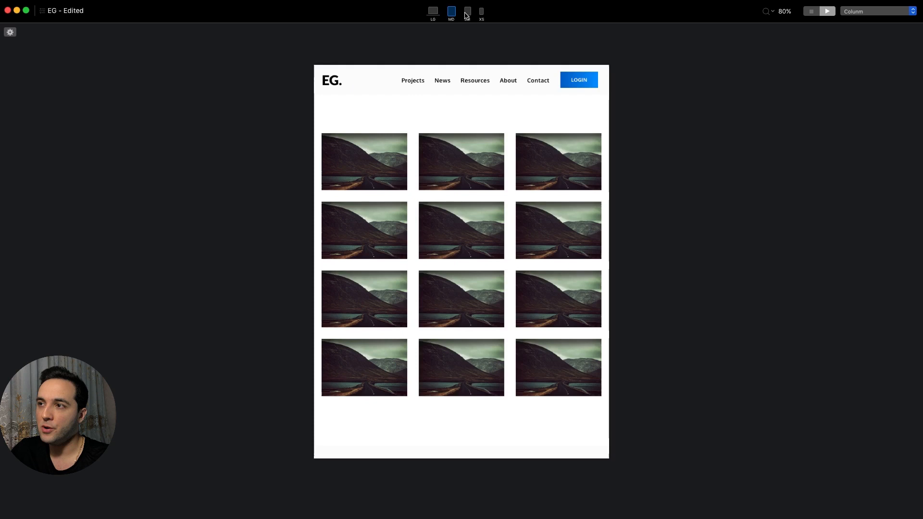
left_click(467, 11)
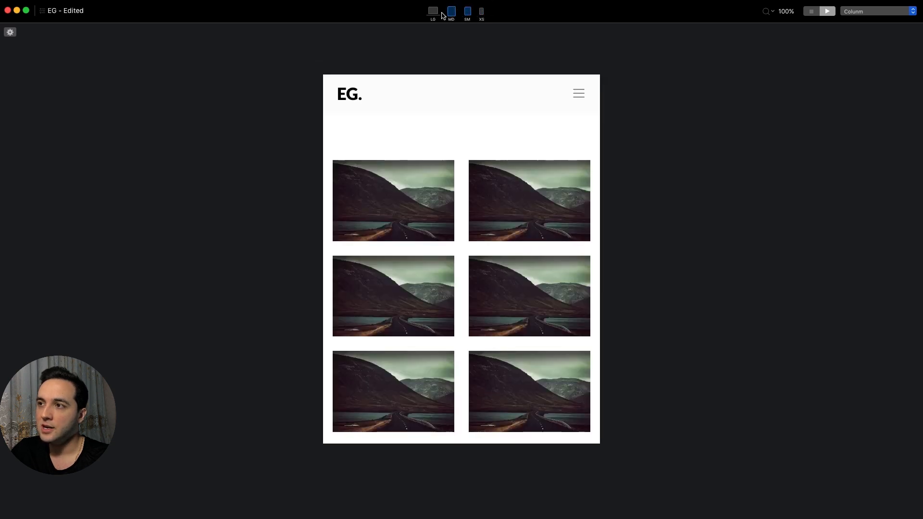
left_click(433, 11)
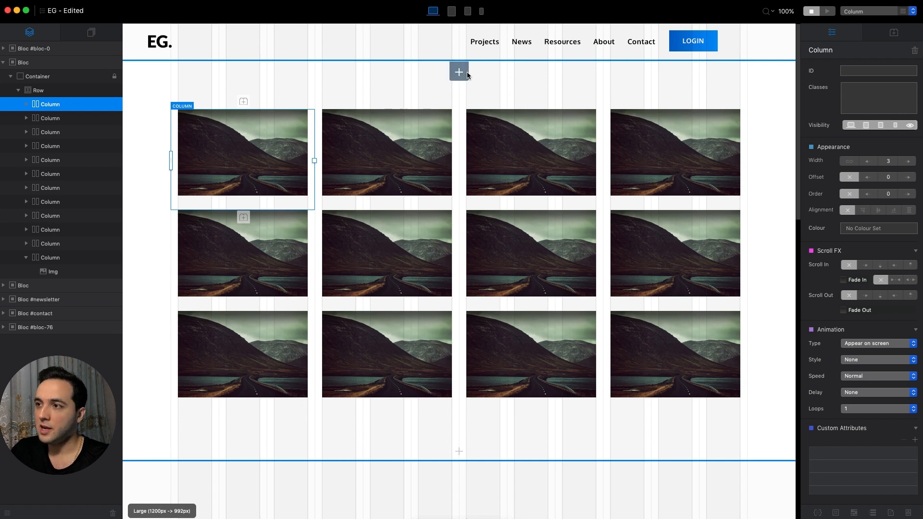
Add a new bloc above the grid containing an H1 heading with a paragraph beneath it.
left_click(459, 72)
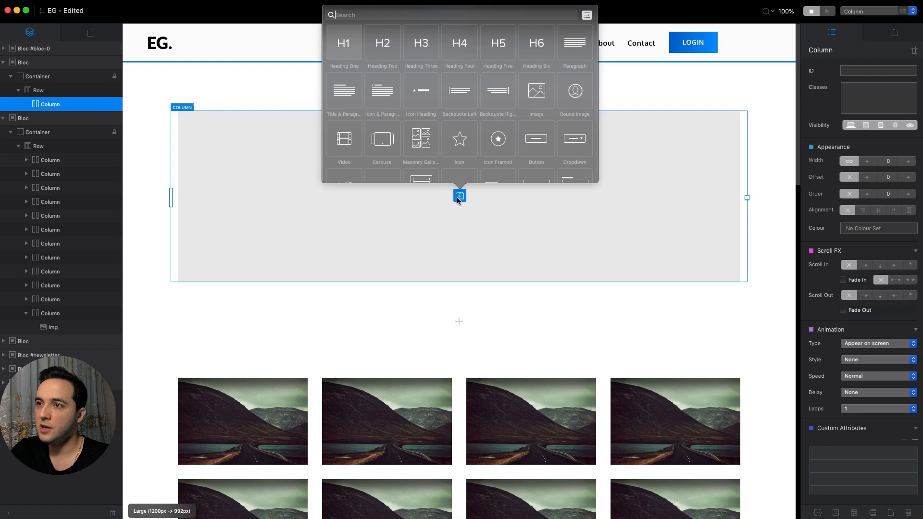
left_click(343, 43)
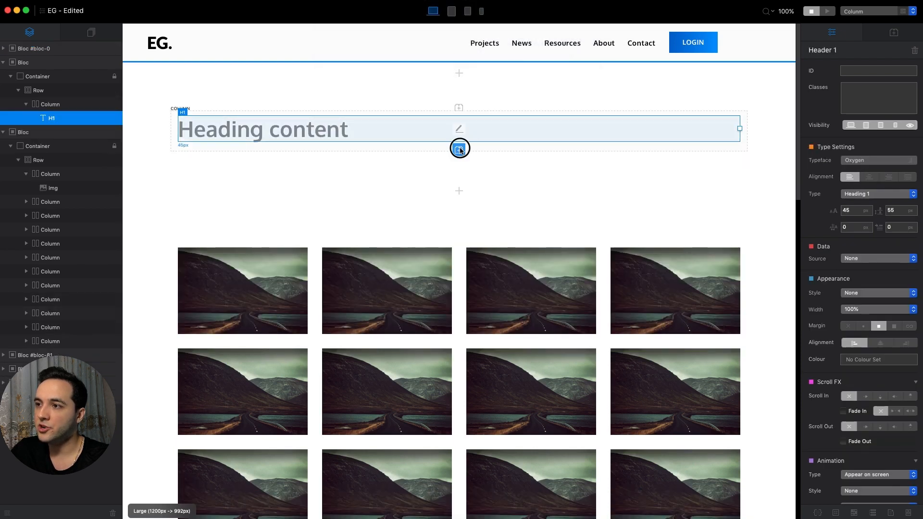
left_click(458, 148)
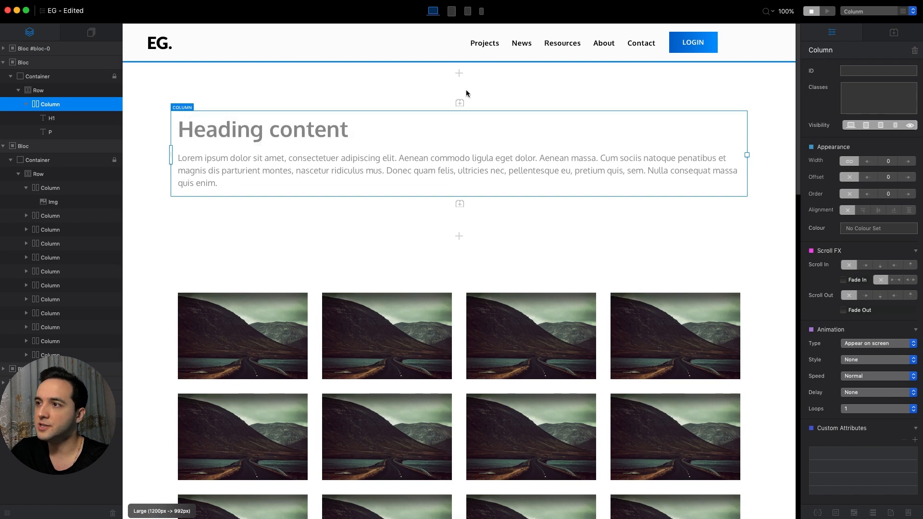
mouse_move(482, 12)
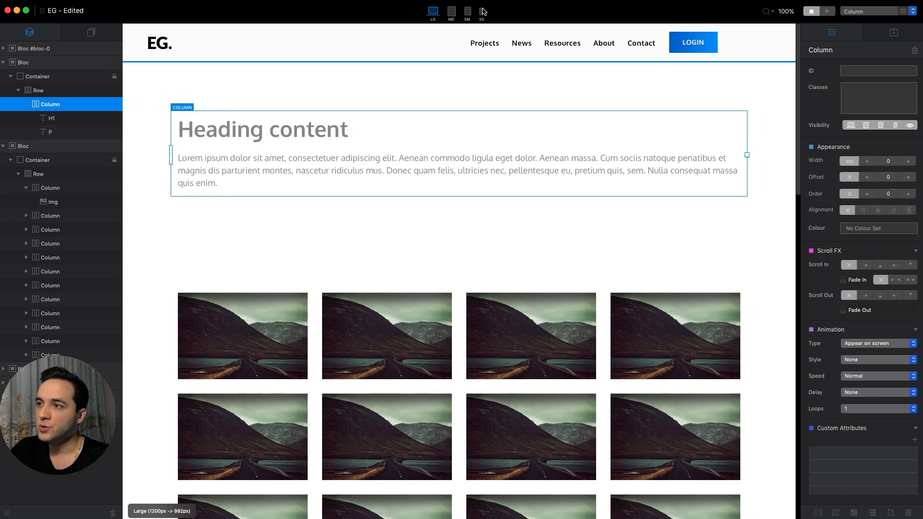
At XS/SM, centre the text and narrow its column to width 10 offset 1, check MD, return to LG.
left_click(482, 11)
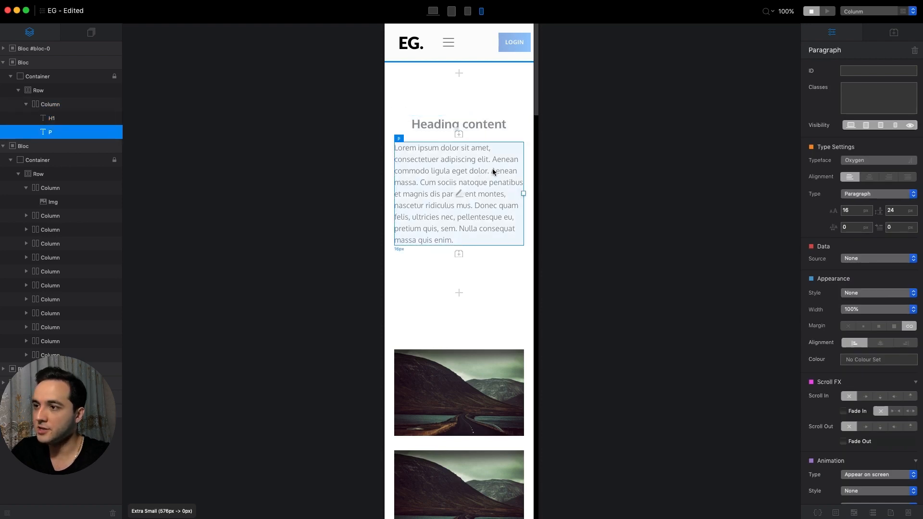
left_click(870, 177)
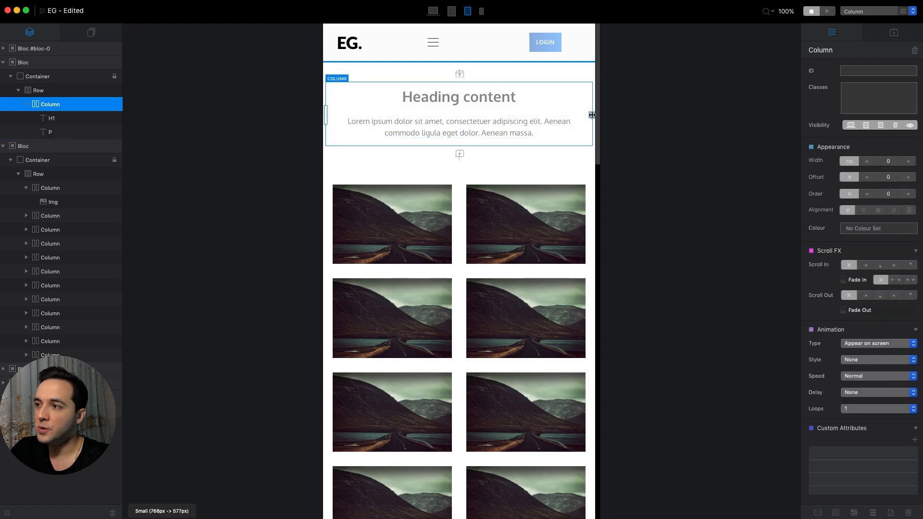
left_click_drag(591, 115, 558, 114)
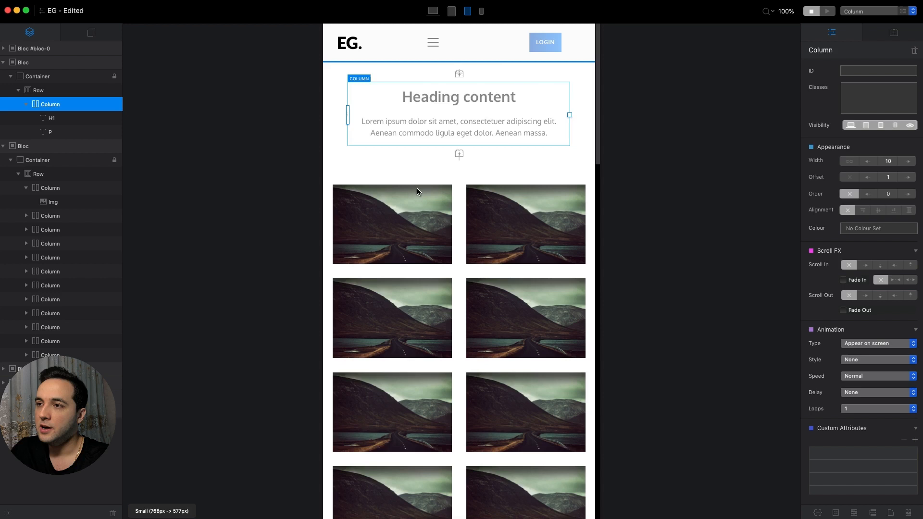
left_click(451, 11)
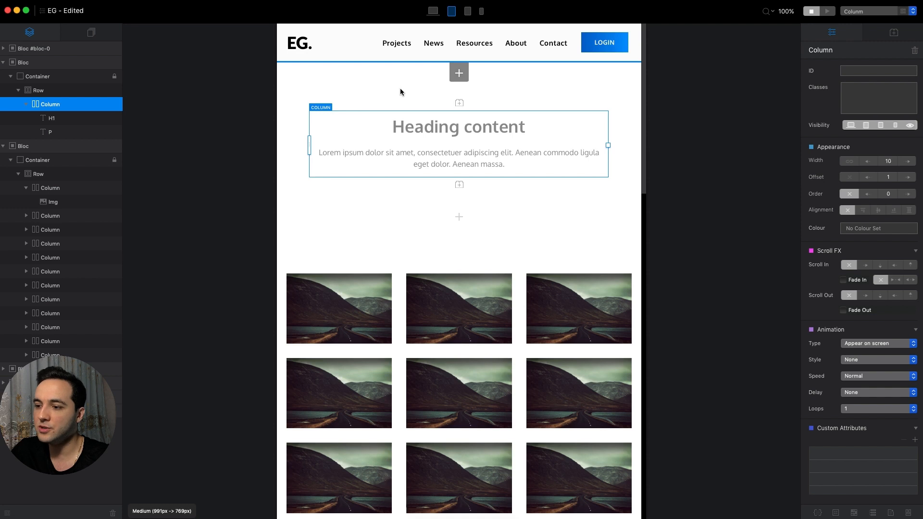
mouse_move(648, 185)
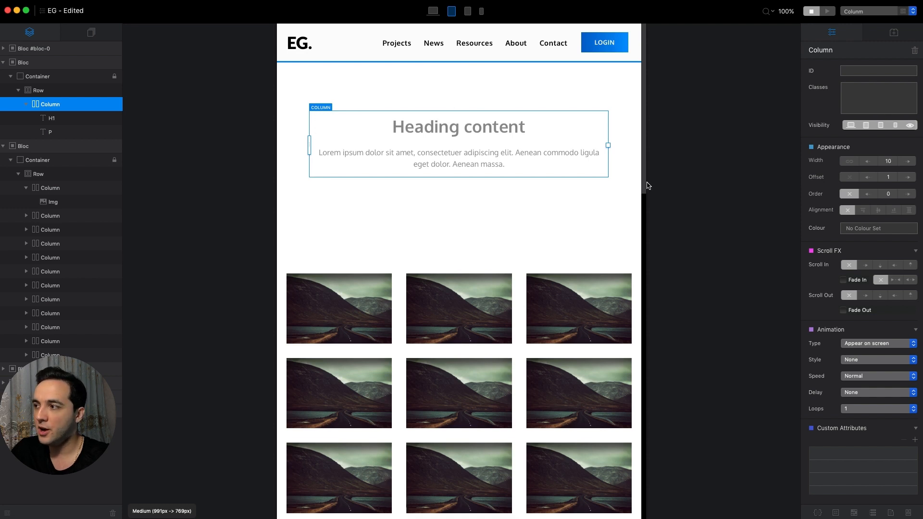
mouse_move(852, 171)
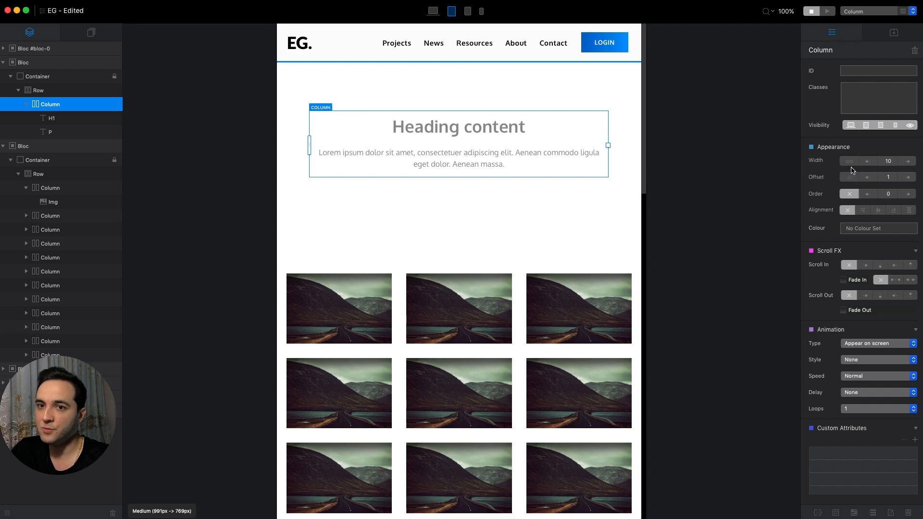
left_click(433, 12)
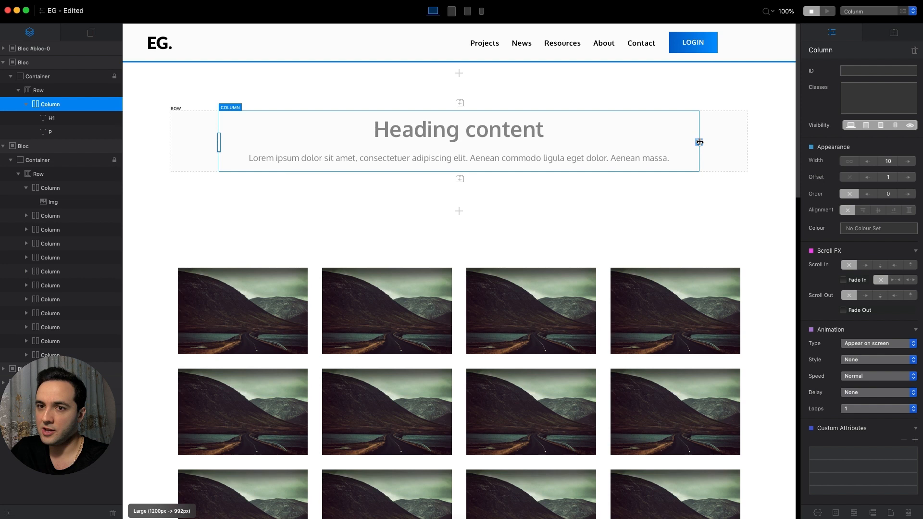
At LG, make the heading column width 8 with offset 2, check MD, and return to LG.
left_click_drag(699, 143, 602, 148)
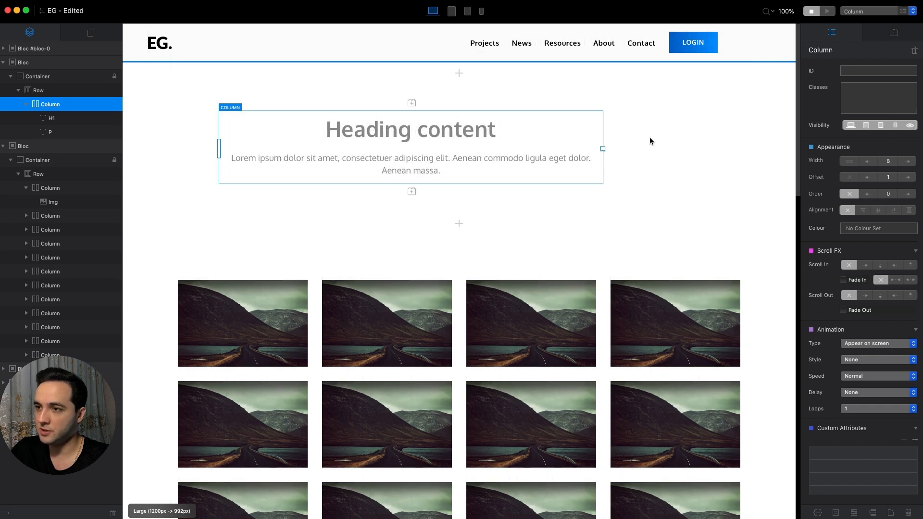
left_click(37, 90)
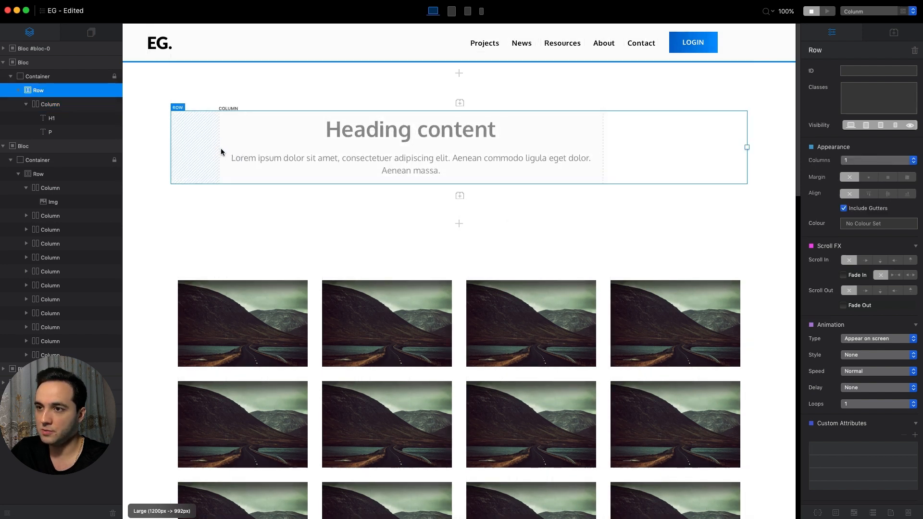
left_click(457, 147)
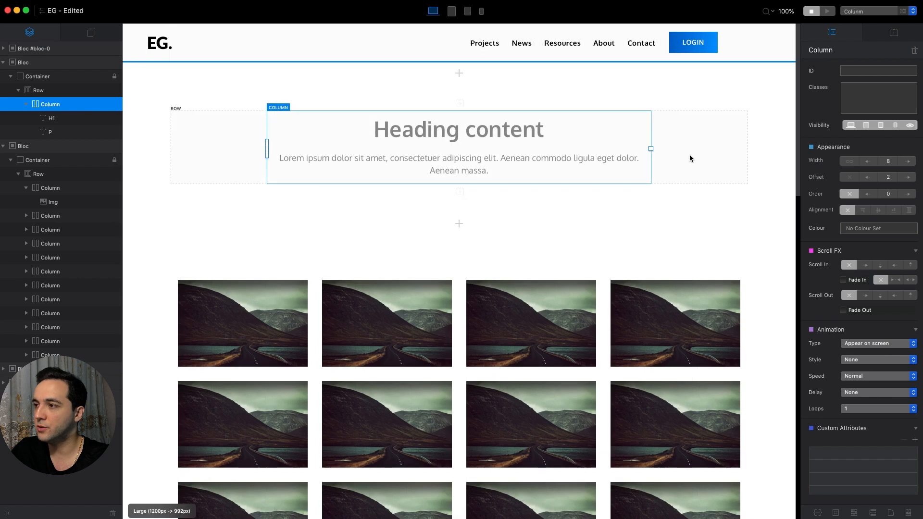
left_click(451, 10)
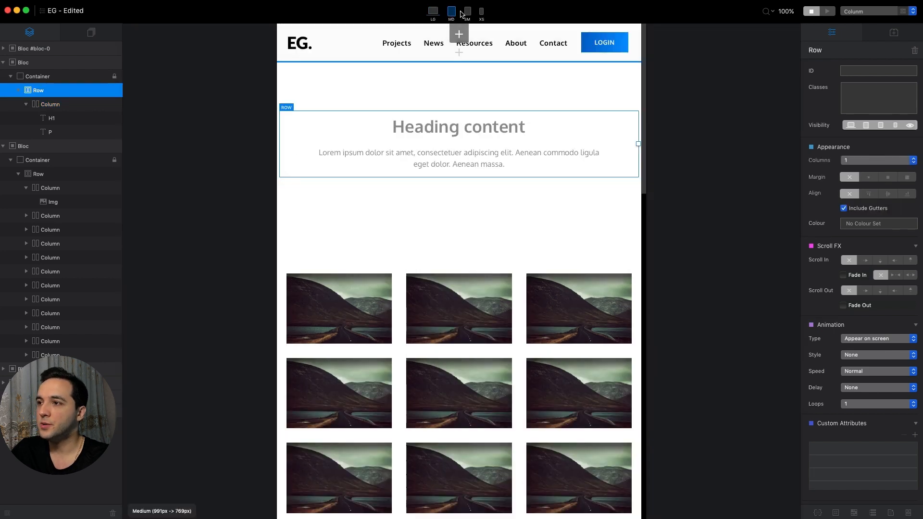
left_click(433, 11)
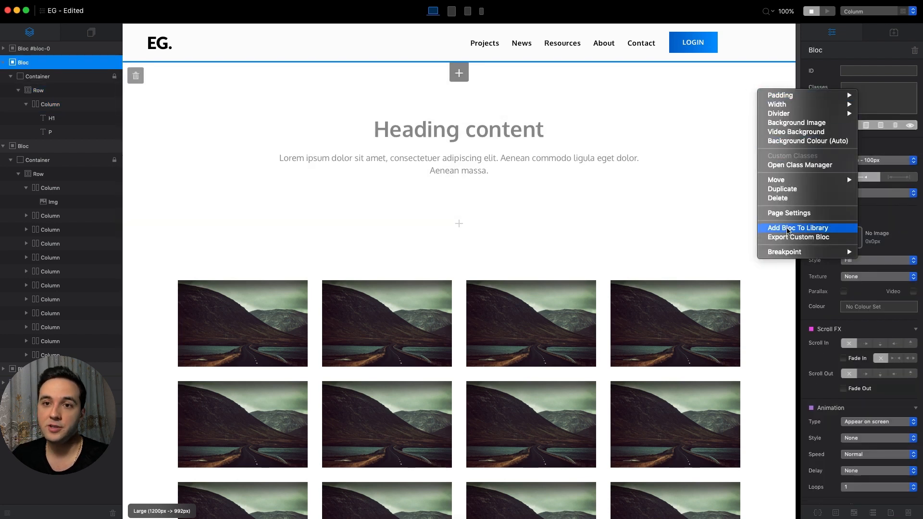
left_click(161, 159)
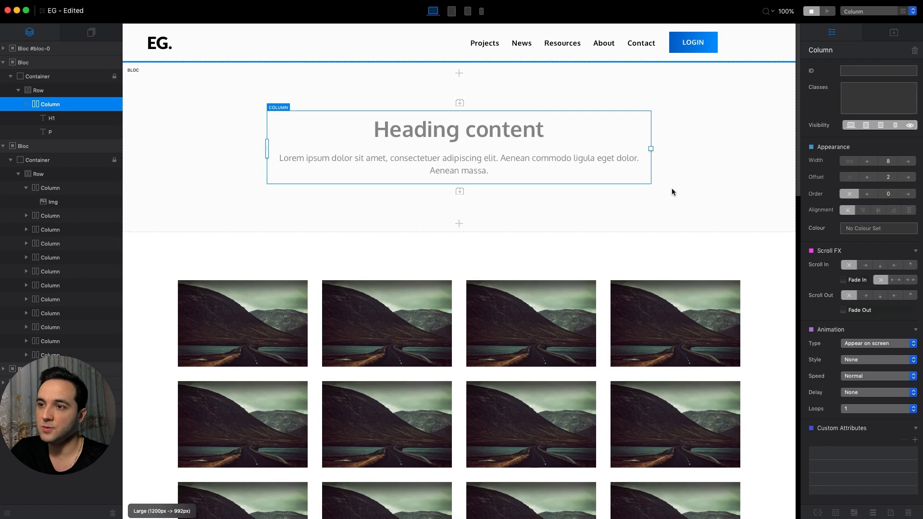
mouse_move(669, 188)
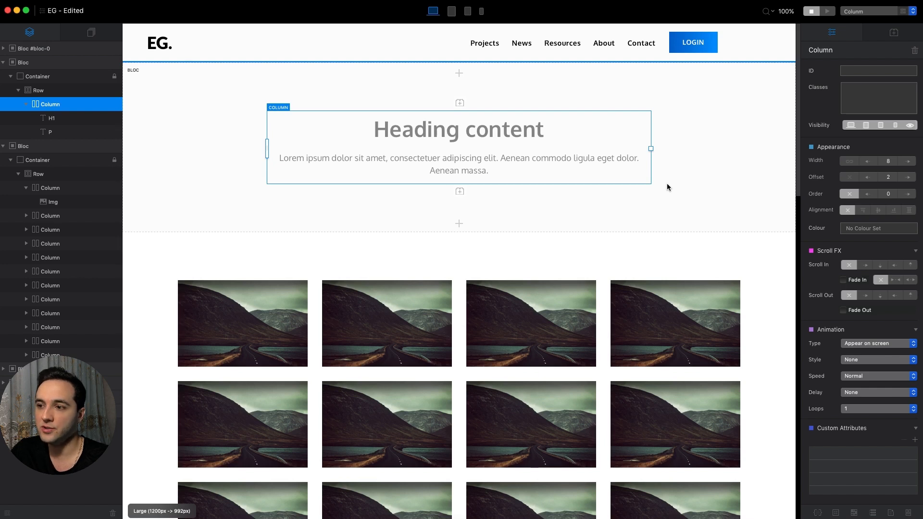